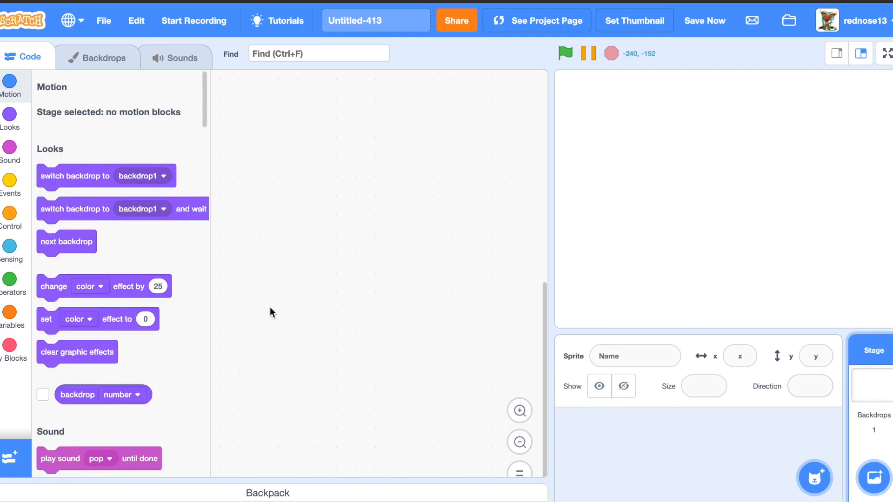
mouse_move(657, 201)
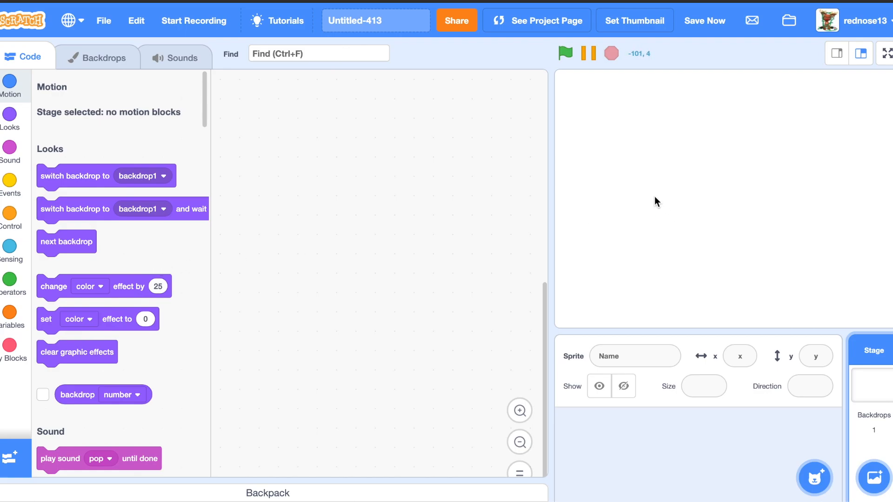
mouse_move(351, 238)
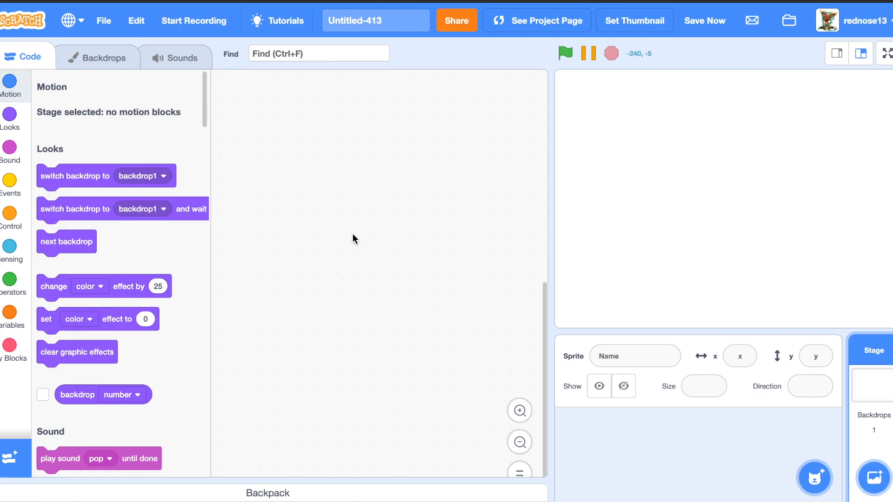
- Create a new list named Keys from the Variables palette
click(8, 312)
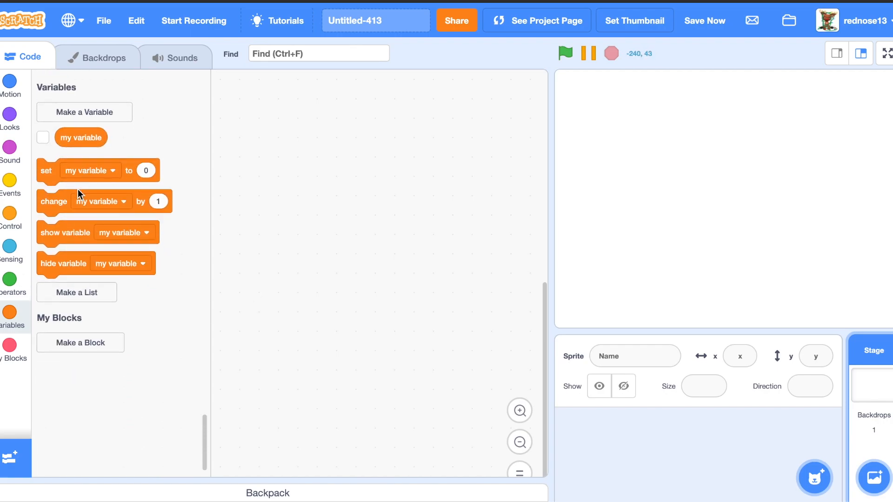
click(76, 292)
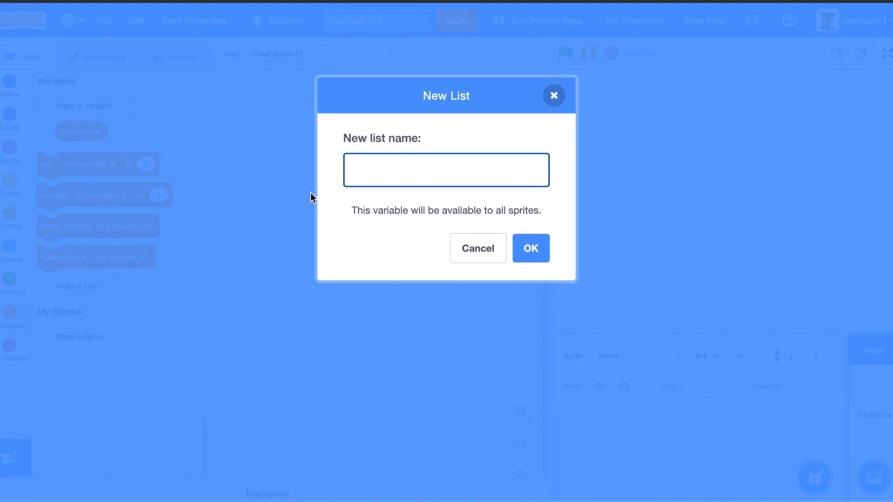
text(Ke)
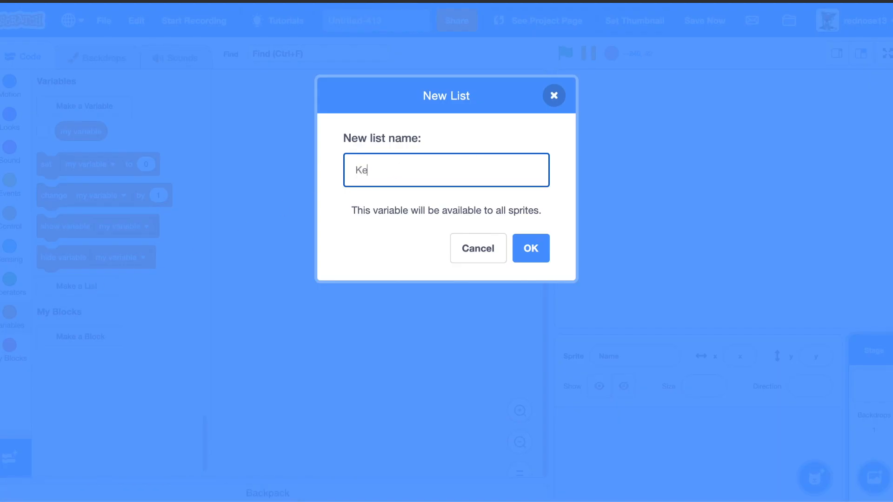
click(530, 248)
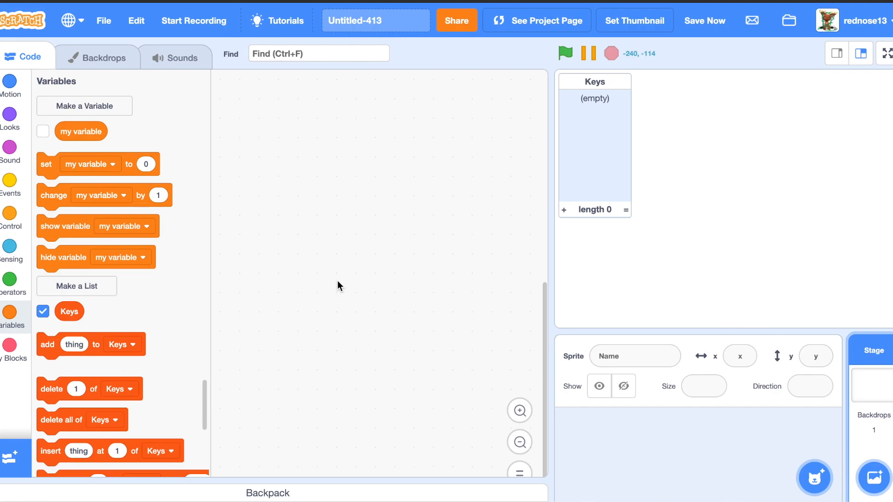
mouse_move(97, 110)
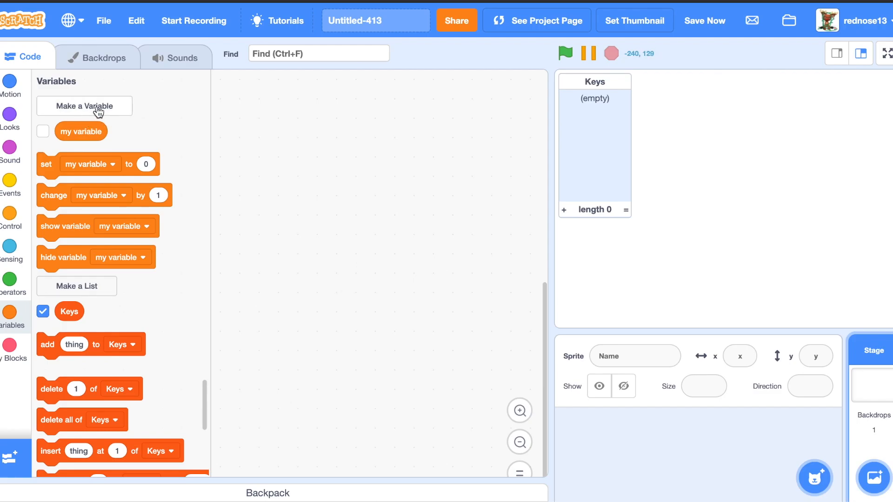
- Create two variables named Text and Check # for all sprites
click(84, 106)
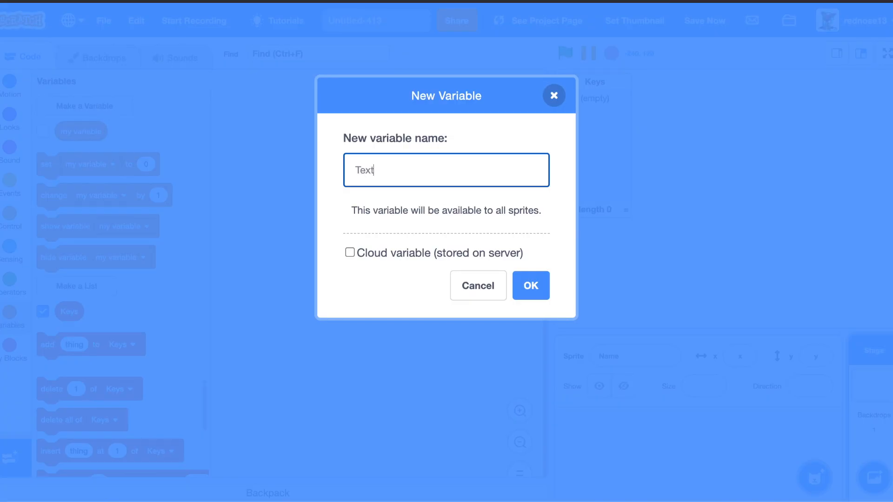
click(530, 286)
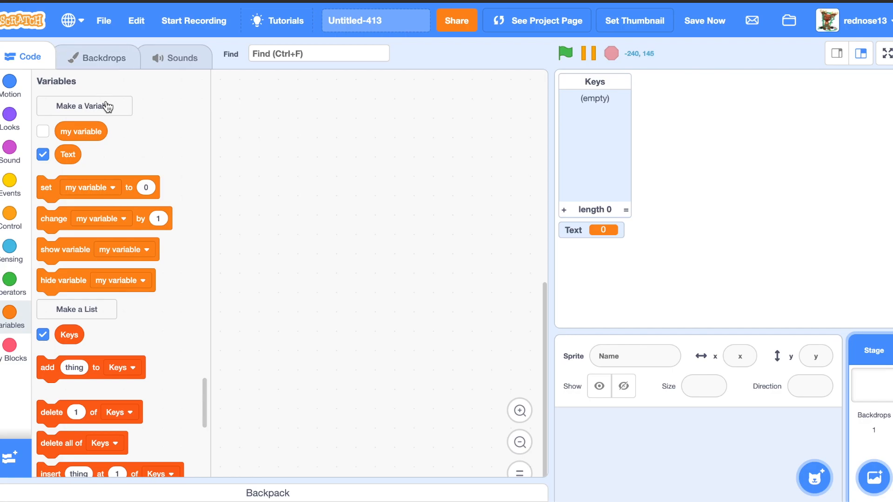
click(84, 106)
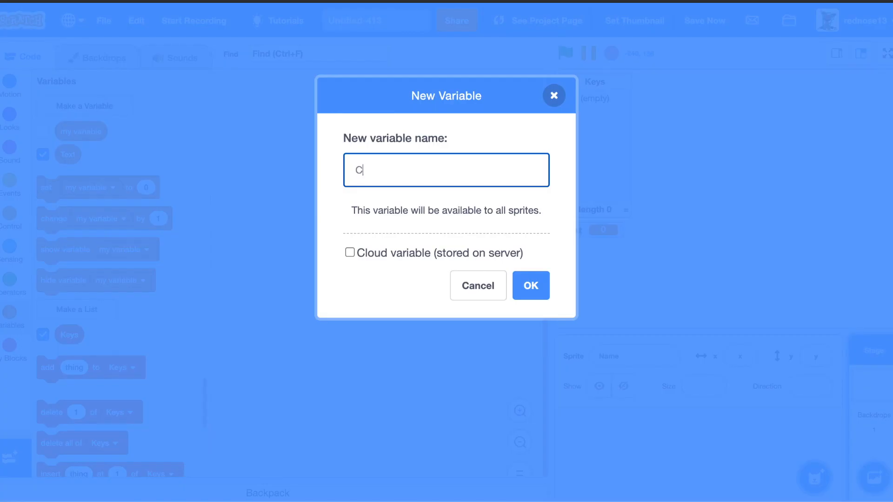
text(heck)
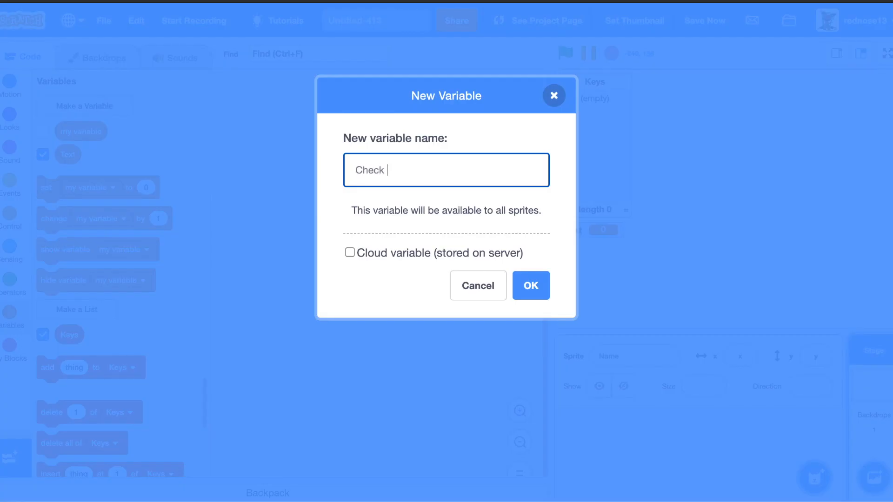
click(530, 286)
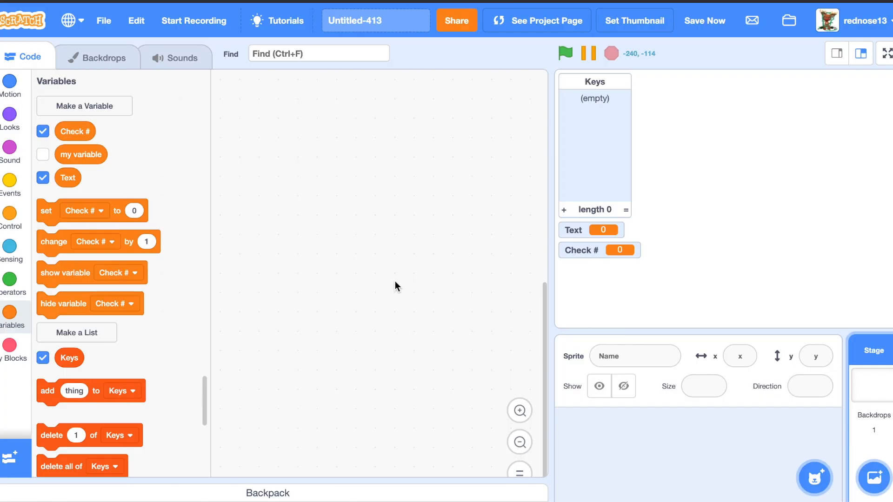
mouse_move(593, 234)
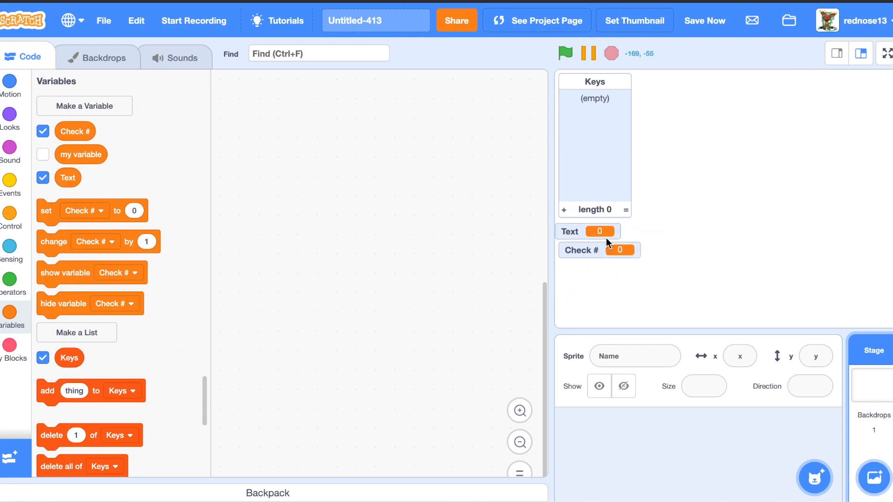
mouse_move(566, 212)
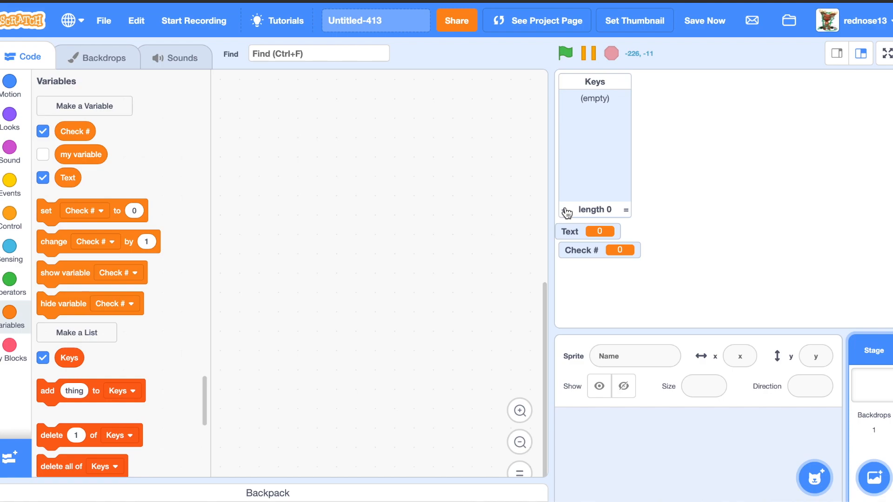
- Fill the Keys list with 37 items: space, then a, b, c and onward
click(567, 211)
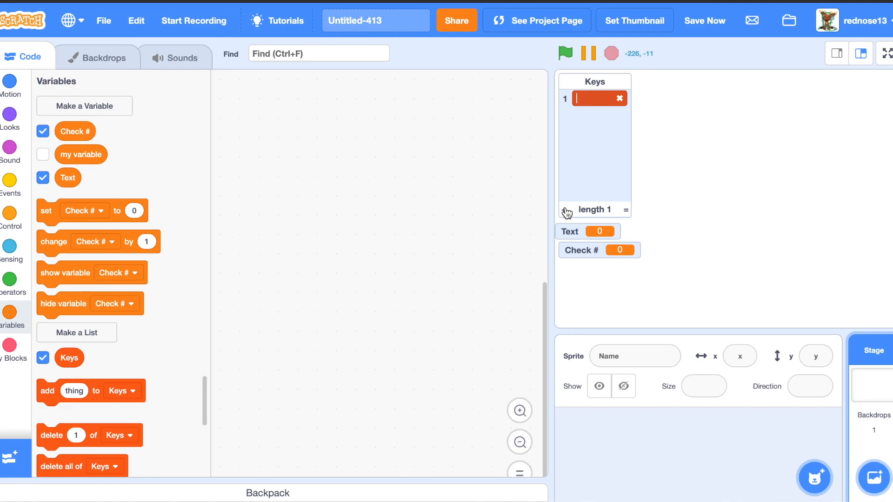
text(space)
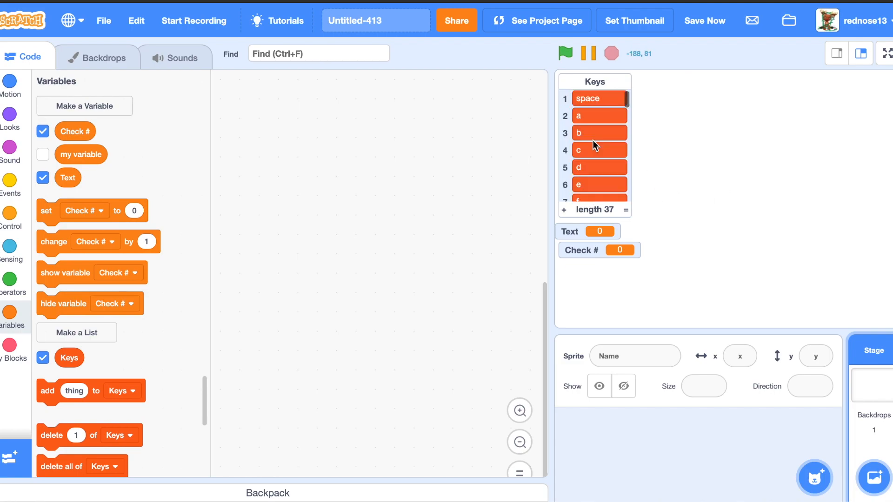
mouse_move(373, 160)
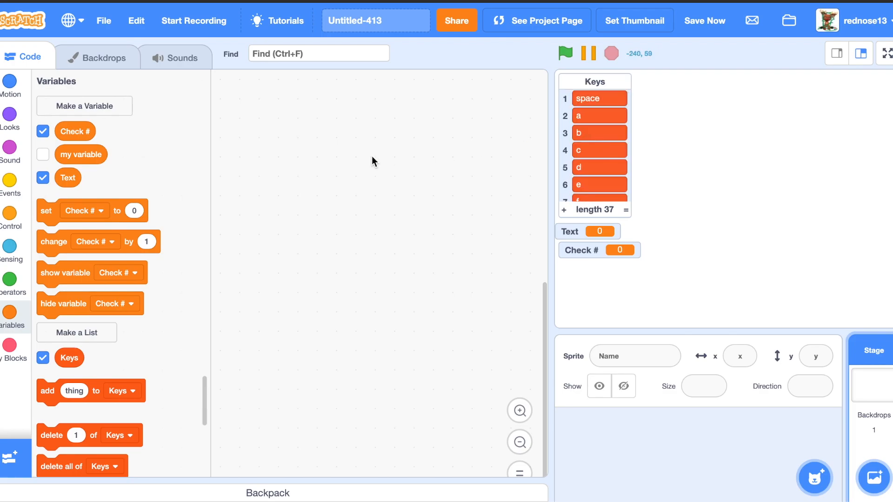
- Start a new script with a 'when green flag clicked' hat block
click(9, 182)
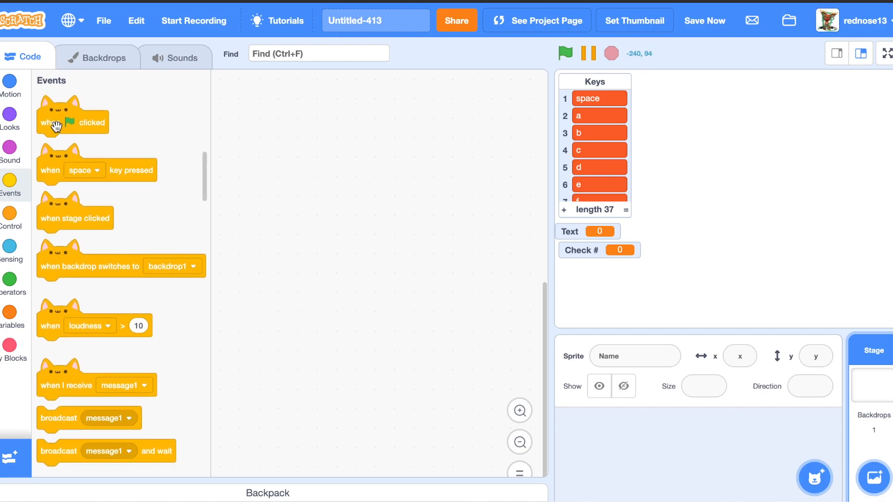
drag(73, 123, 373, 121)
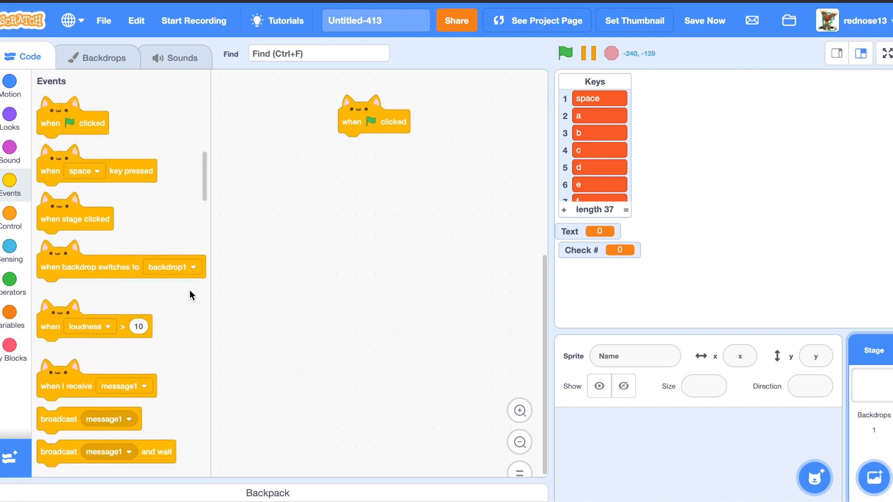
mouse_move(139, 292)
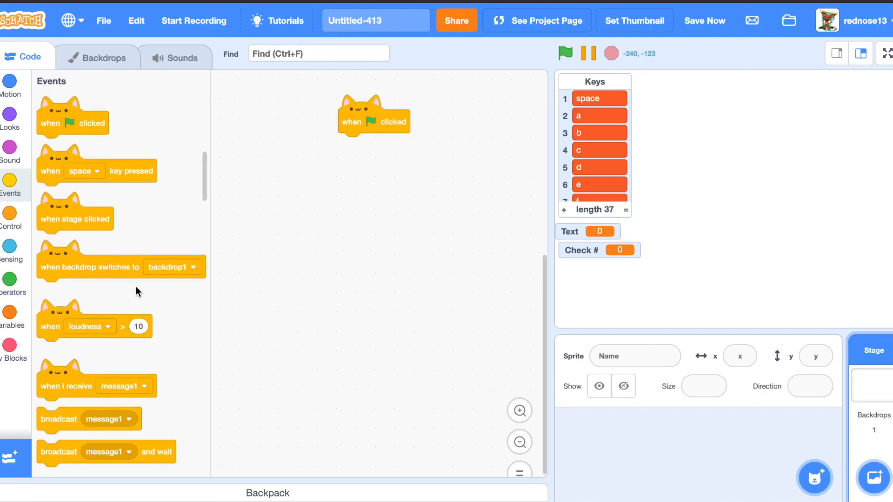
click(705, 21)
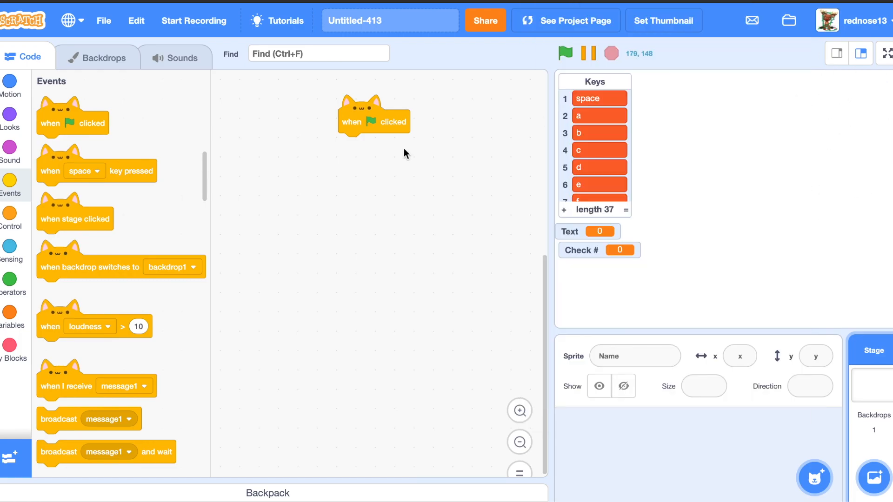
mouse_move(345, 183)
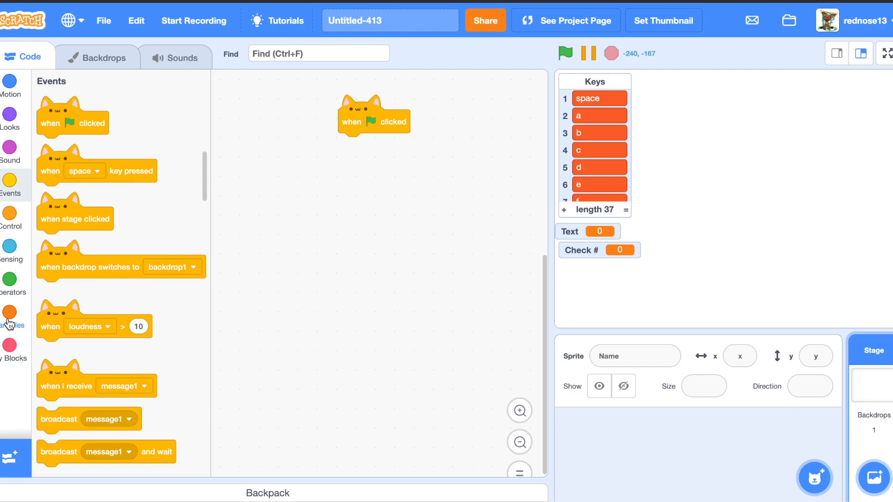
- Add set blocks making Text blank and Check # 1 under the flag block
click(9, 311)
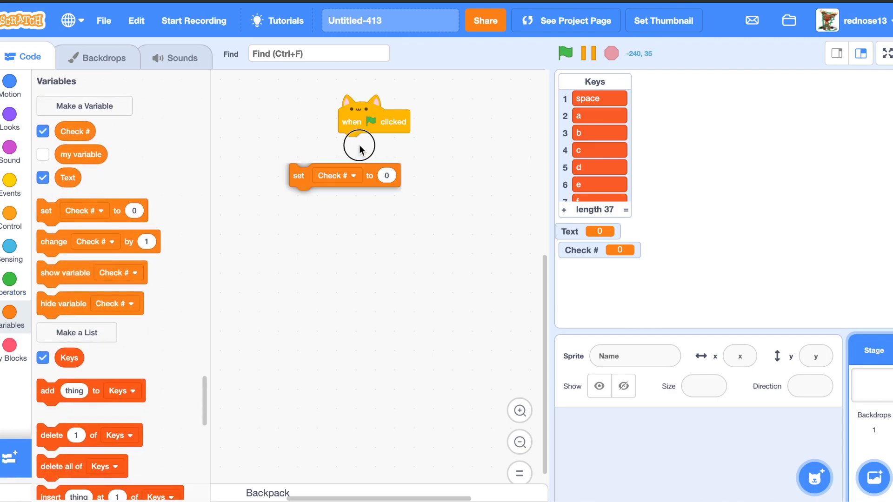
click(337, 175)
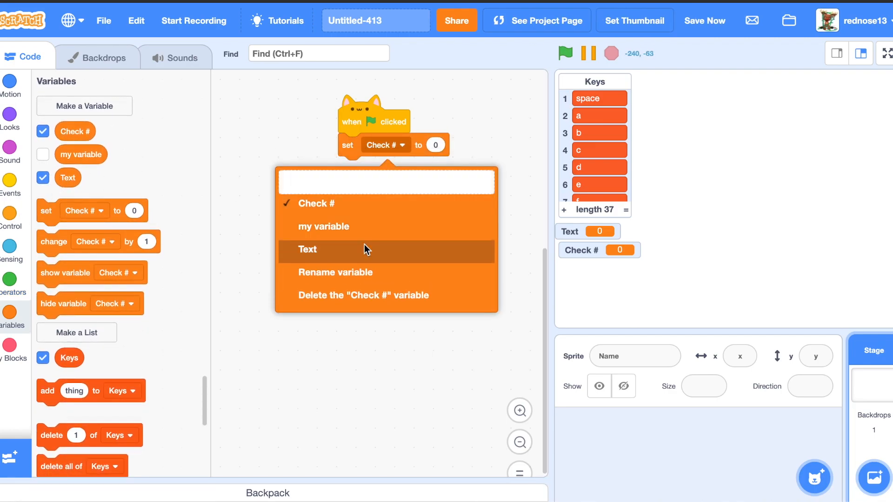
click(307, 249)
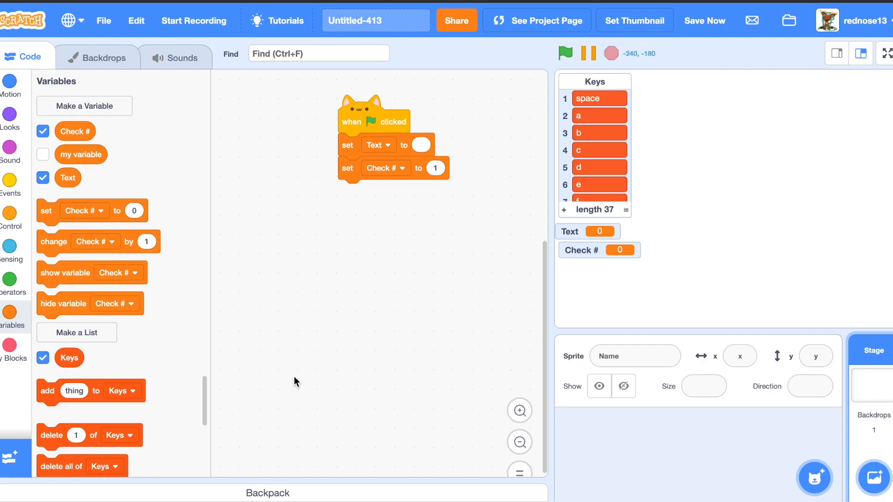
click(10, 218)
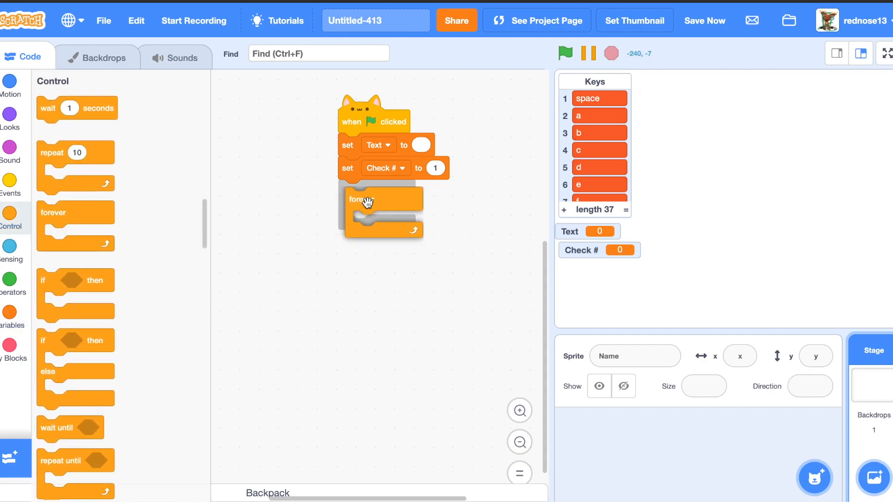
- Add a forever loop holding an if that checks whether item Check # of Keys is pressed
drag(75, 280, 365, 204)
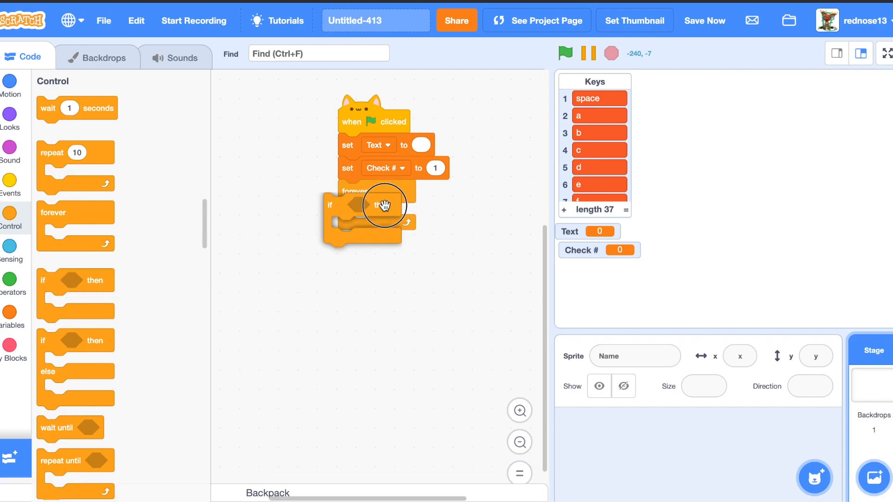
click(9, 279)
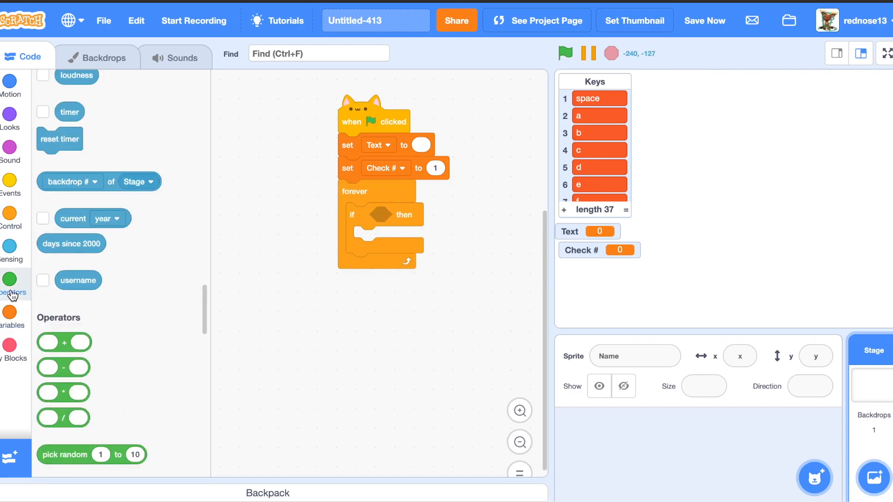
click(10, 251)
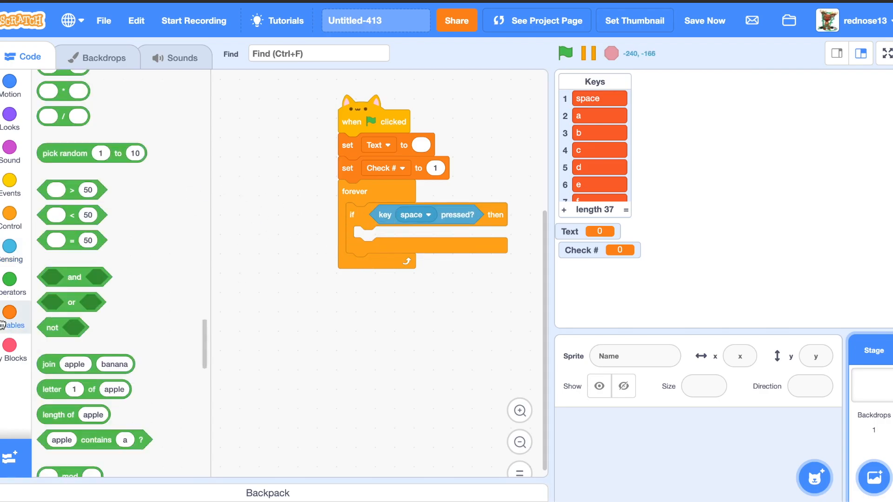
scroll(down, 3)
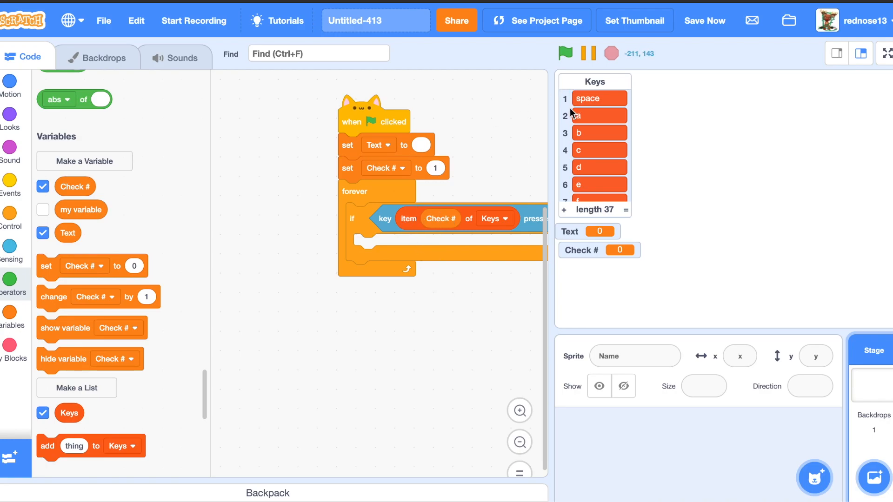
mouse_move(573, 122)
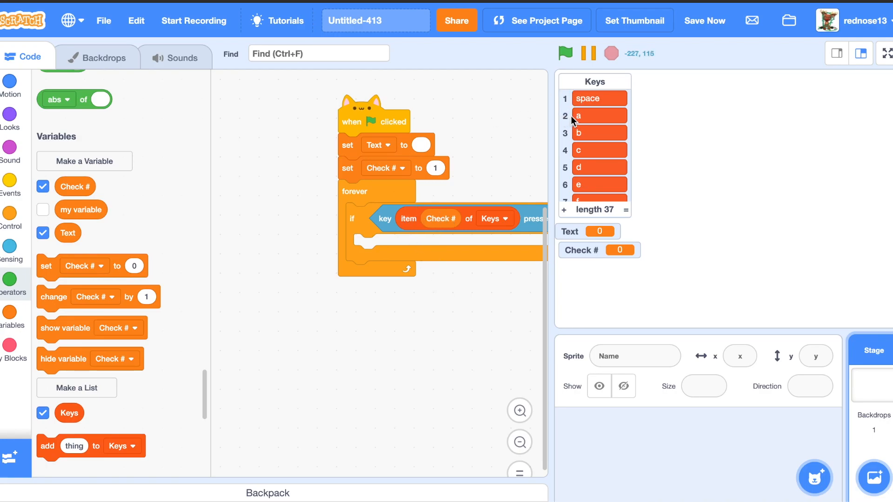
mouse_move(399, 278)
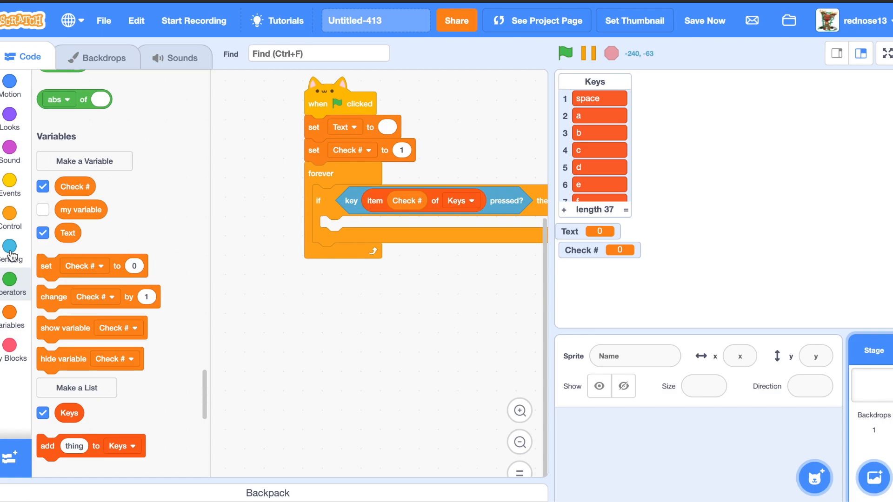
click(11, 214)
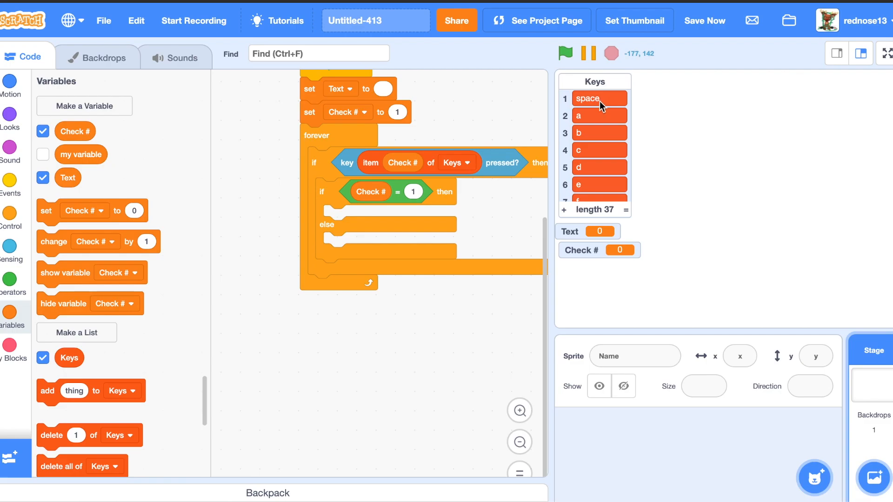
mouse_move(601, 106)
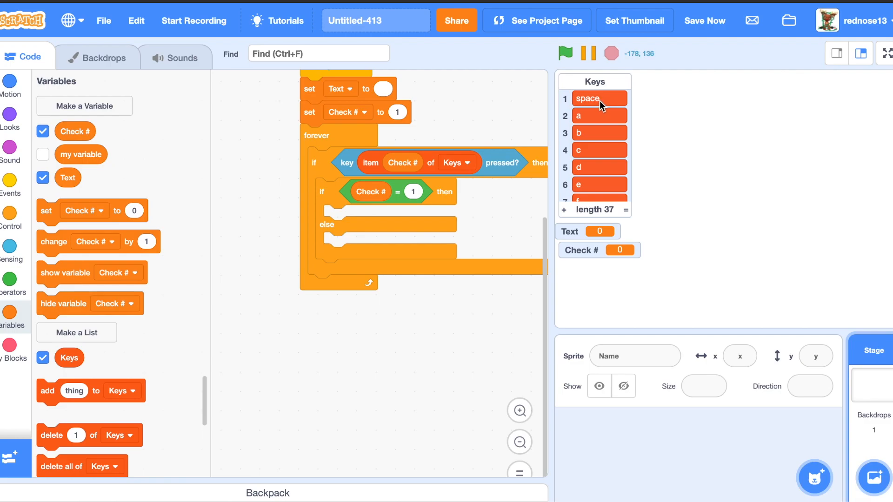
mouse_move(495, 224)
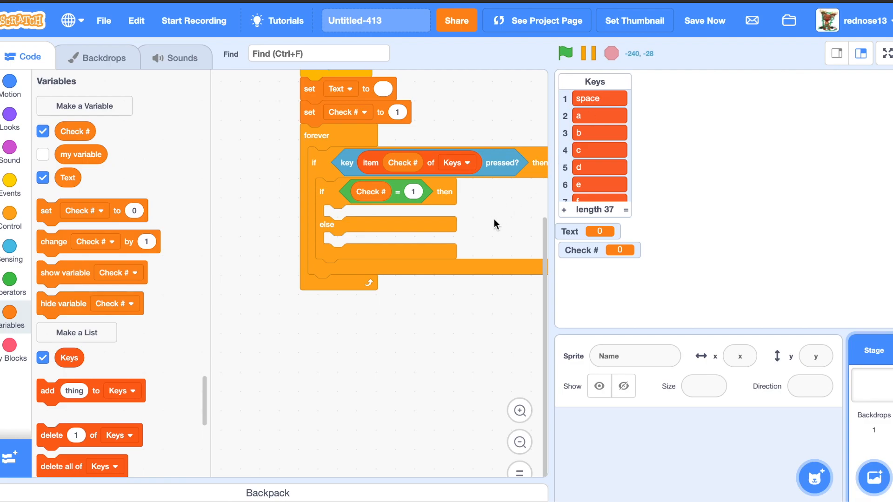
mouse_move(132, 304)
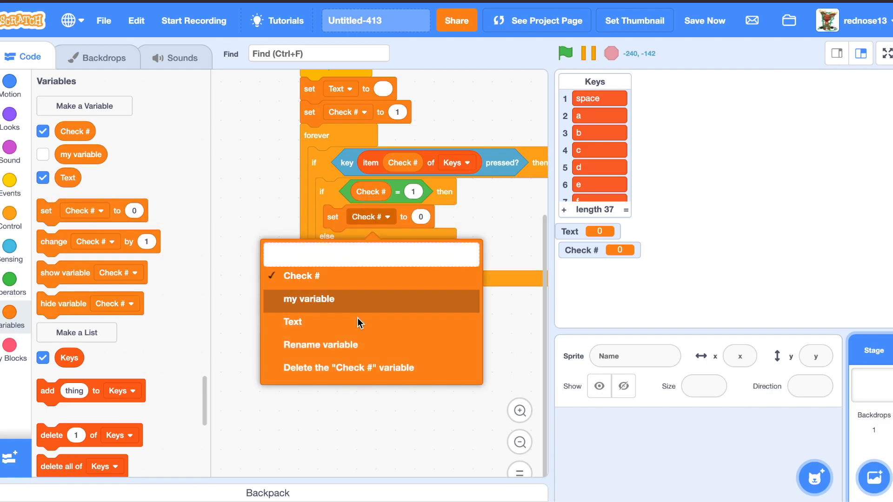
- Inside an if-else on Check # = 1, set Text to join Text with blank
click(292, 322)
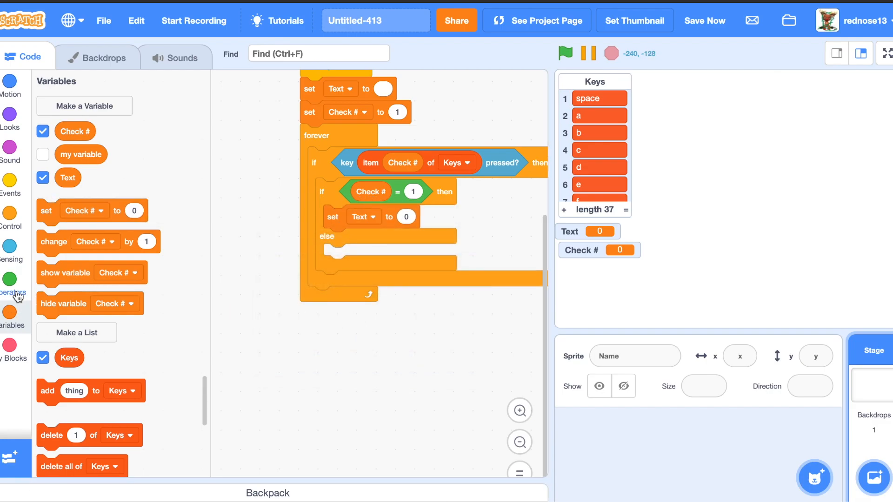
click(9, 292)
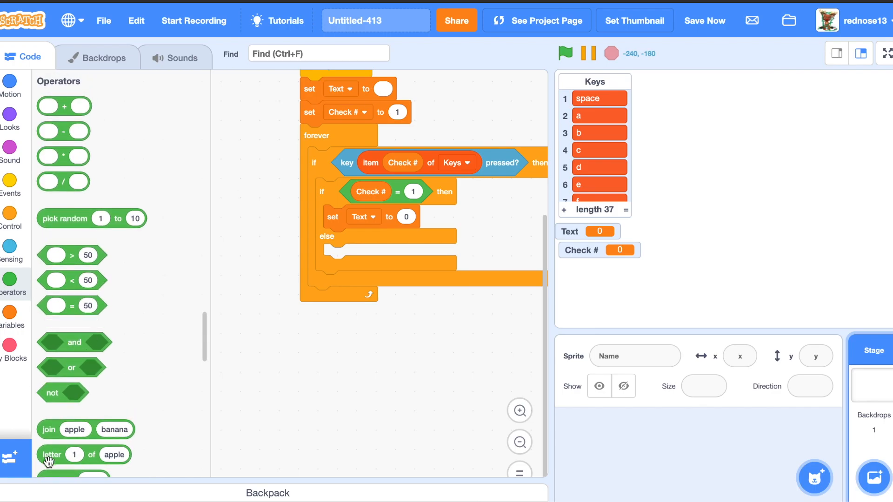
drag(48, 429, 407, 216)
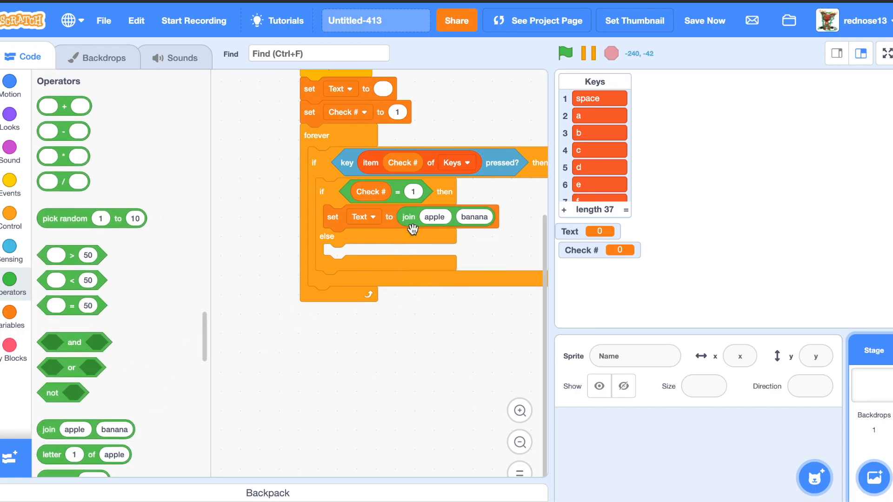
click(13, 318)
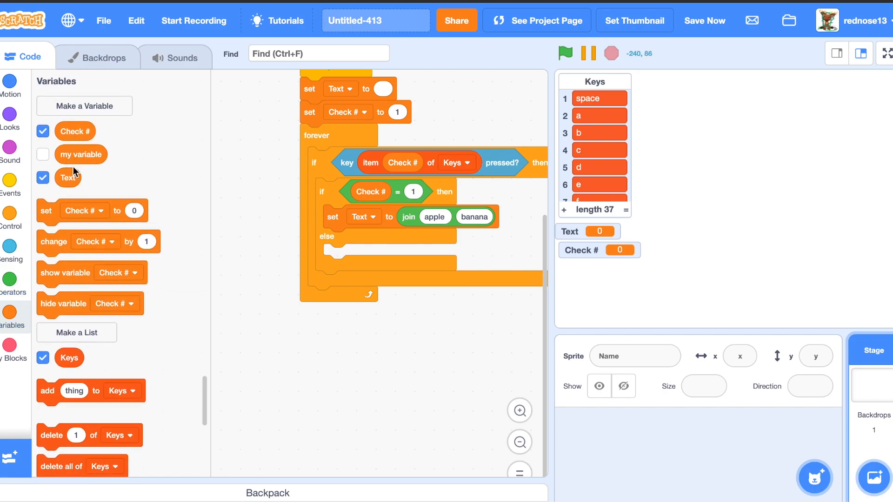
drag(434, 217, 433, 218)
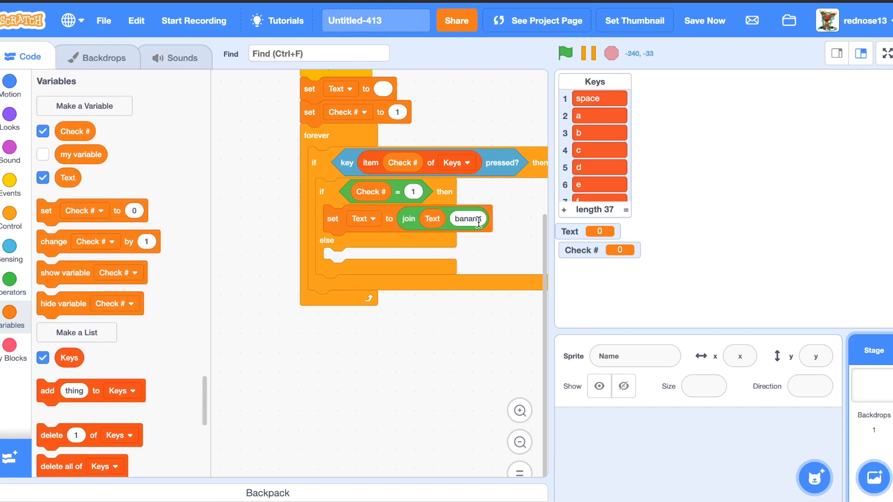
click(468, 219)
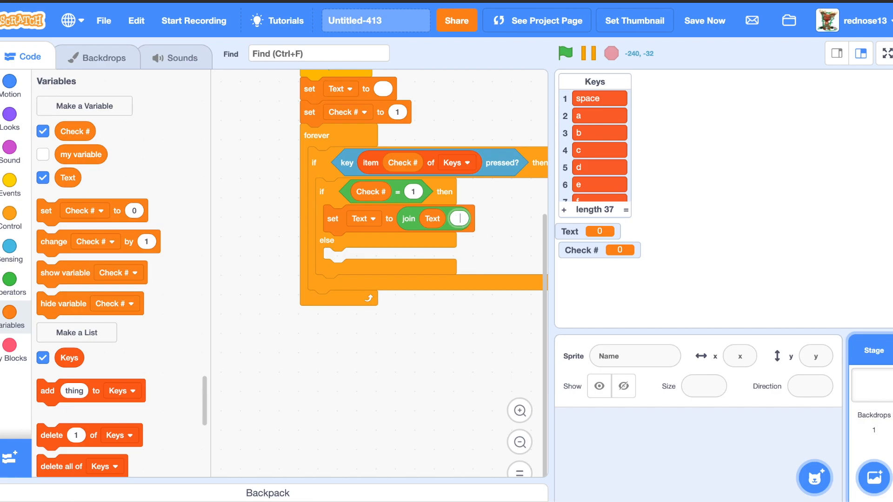
click(705, 21)
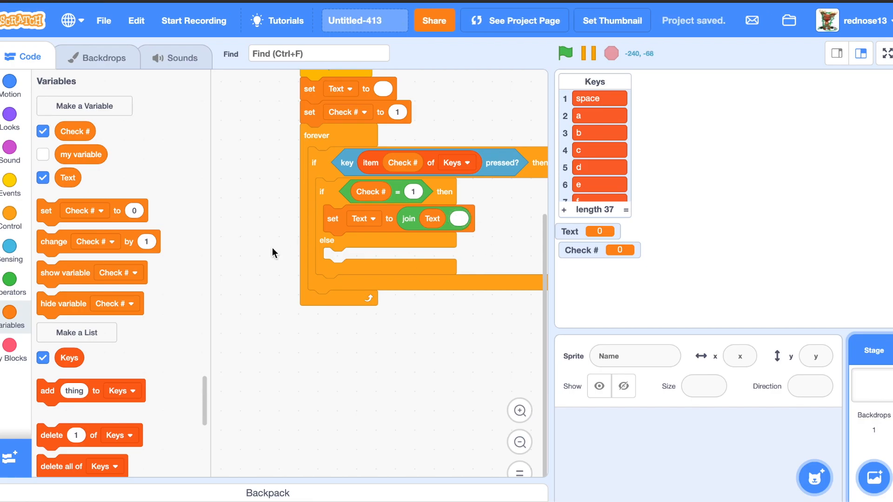
mouse_move(33, 275)
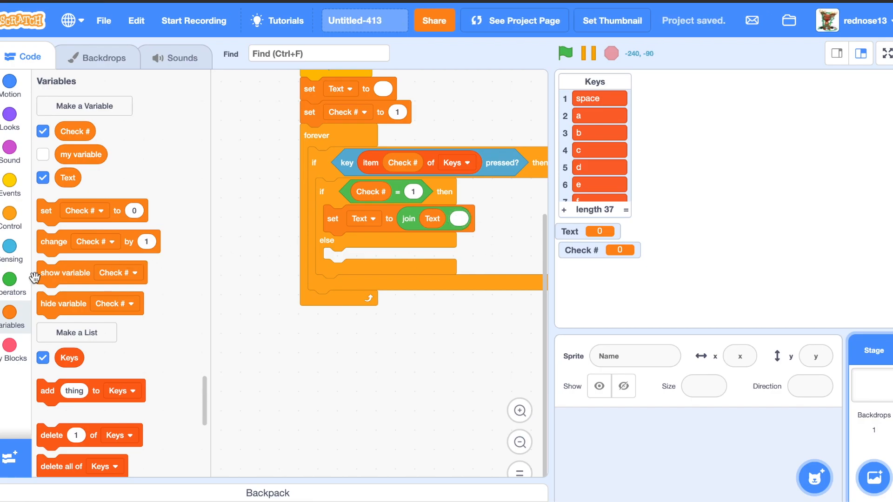
- Add wait until not key (item Check # of Keys) pressed to both branches; else appends that item to Text
click(11, 221)
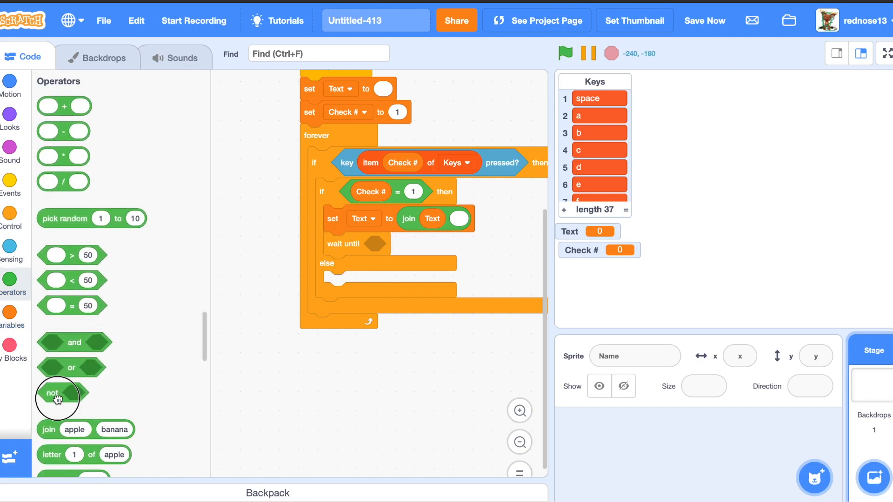
drag(52, 393, 379, 244)
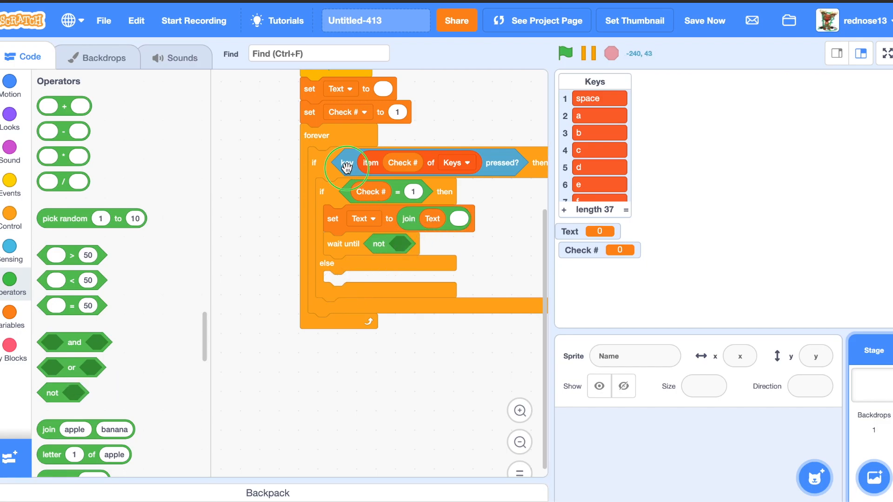
drag(346, 165, 405, 249)
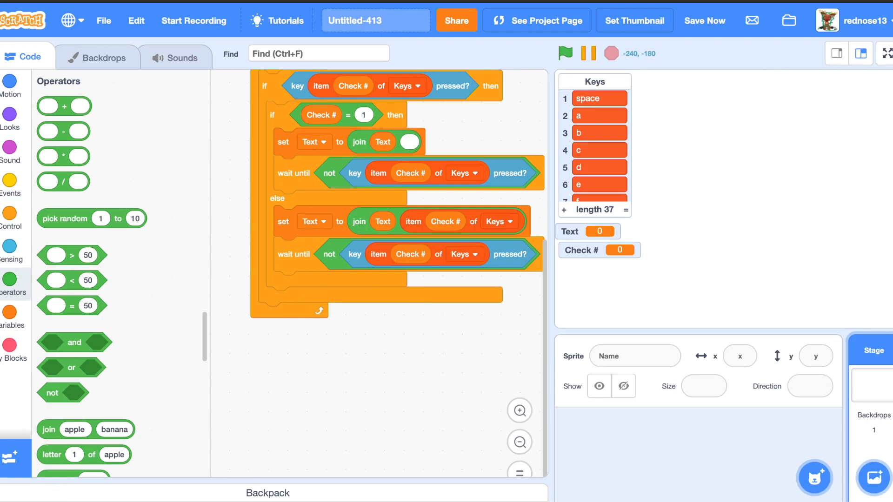
- Add change Check # by 1 after the key check in the forever loop, stopping a test run
click(10, 317)
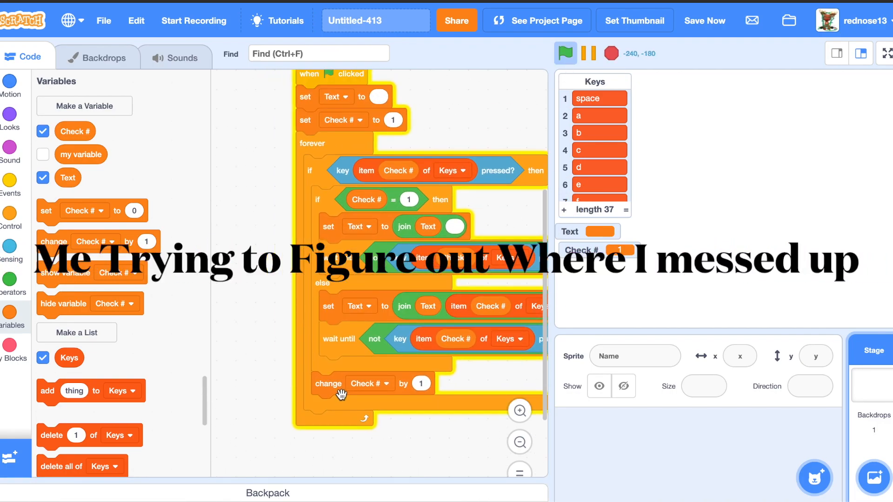
click(565, 53)
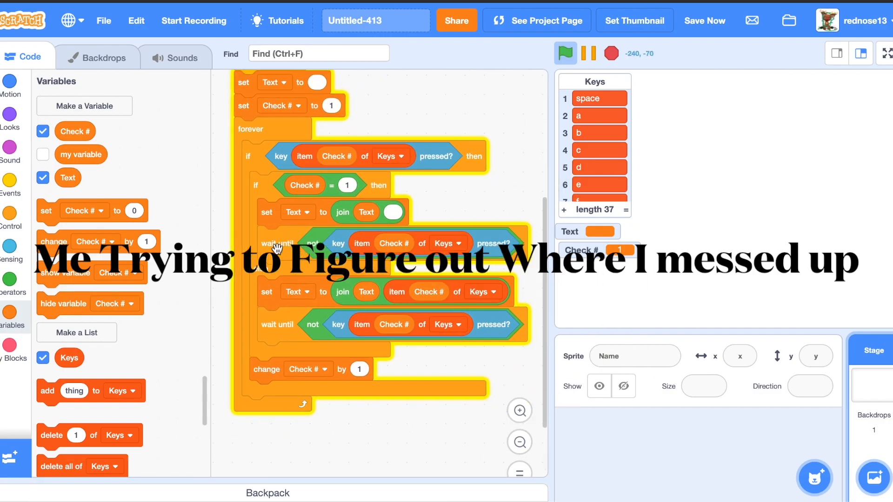
click(566, 52)
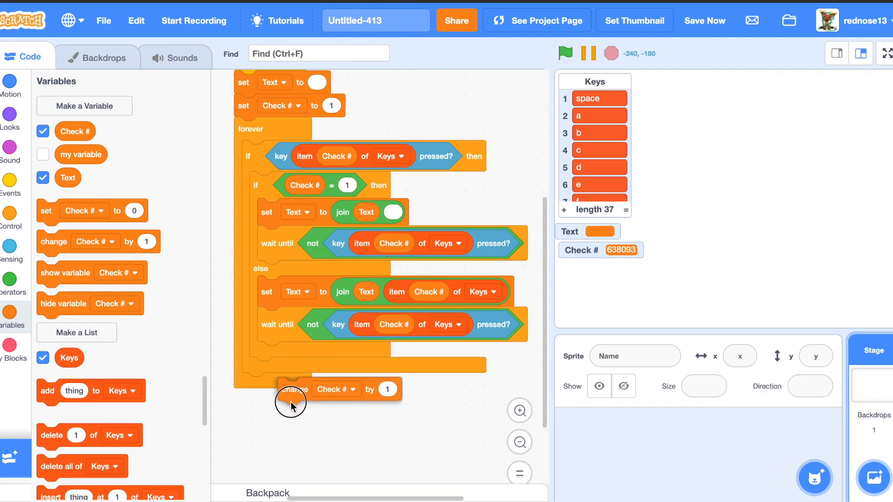
drag(290, 402, 268, 384)
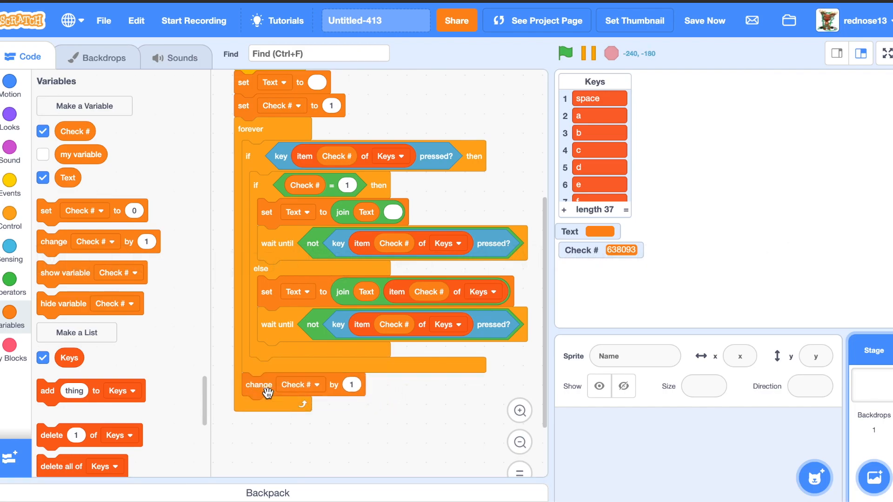
mouse_move(428, 385)
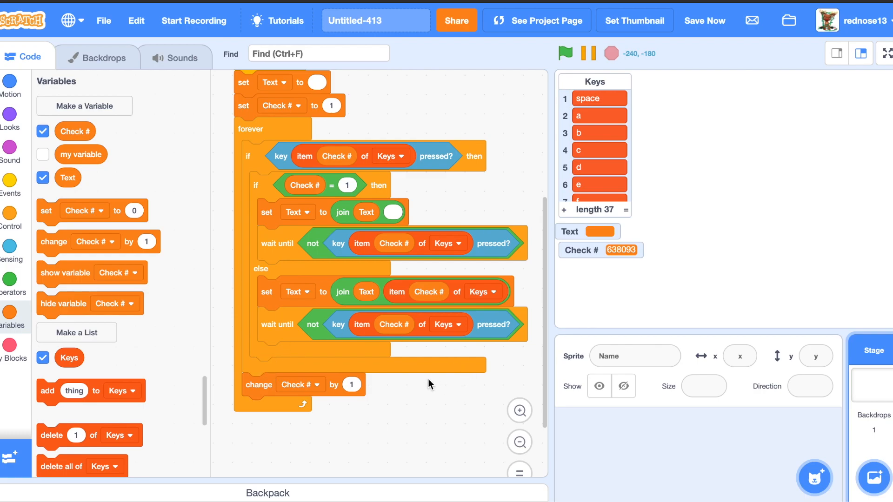
- Run and stop the project, leaving Check # at 1066533, and nudge the script
click(564, 52)
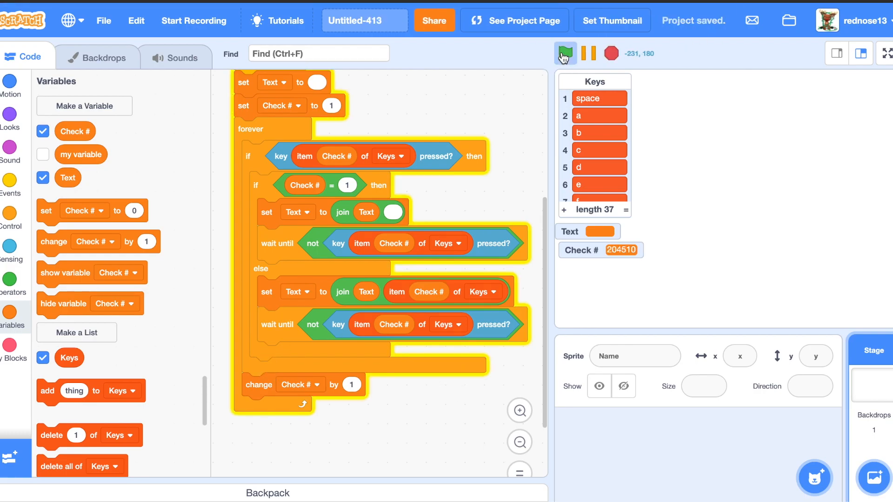
click(566, 53)
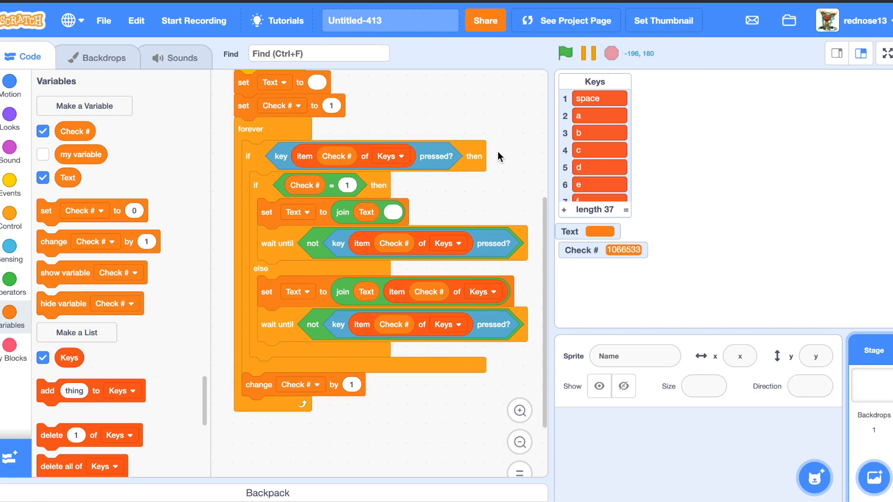
drag(499, 157, 499, 150)
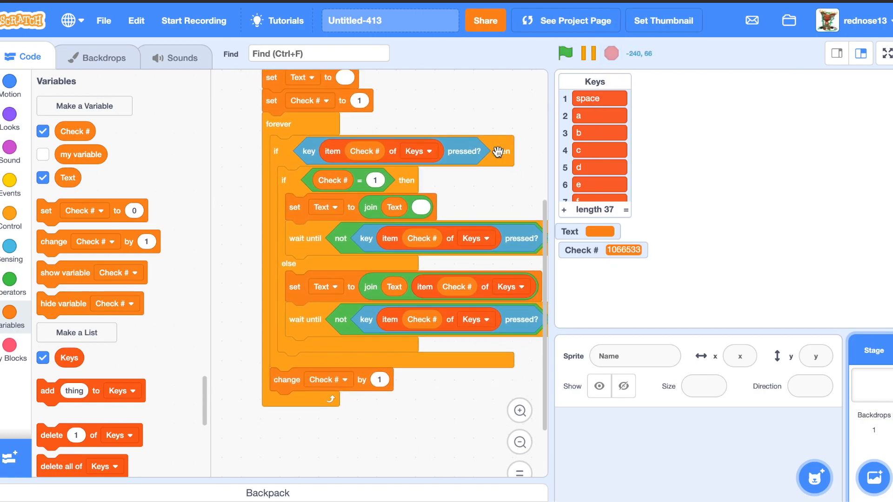
mouse_move(612, 262)
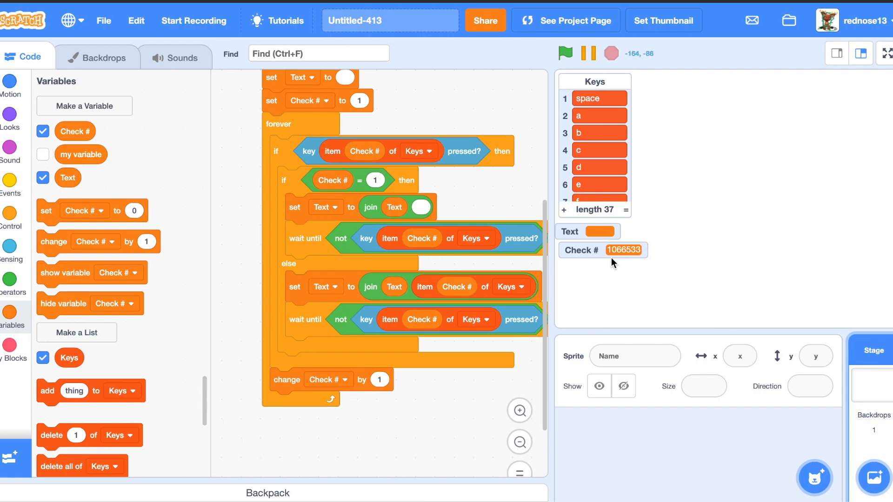
mouse_move(605, 258)
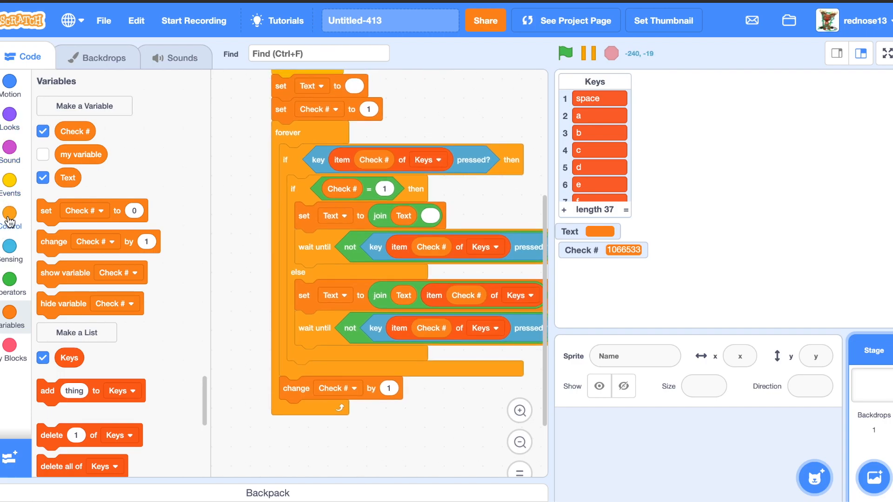
- Wrap the key check and increment in a repeat 36 loop followed by set Check # to
click(10, 212)
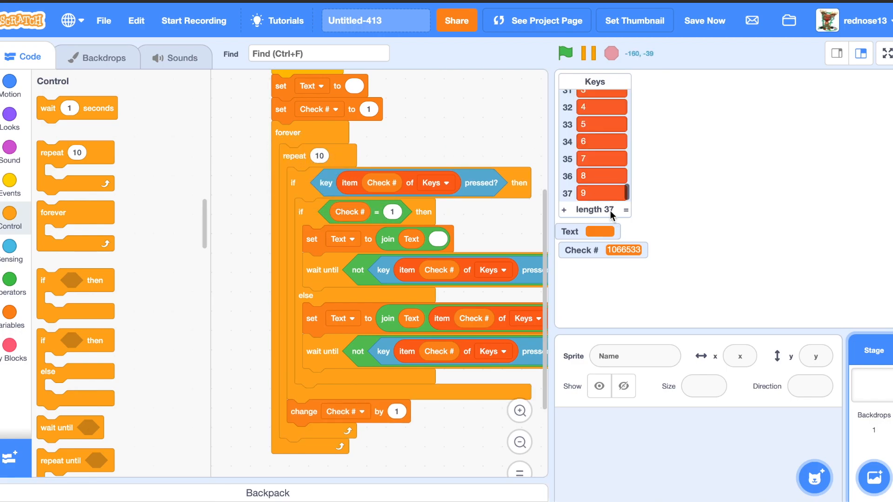
mouse_move(717, 132)
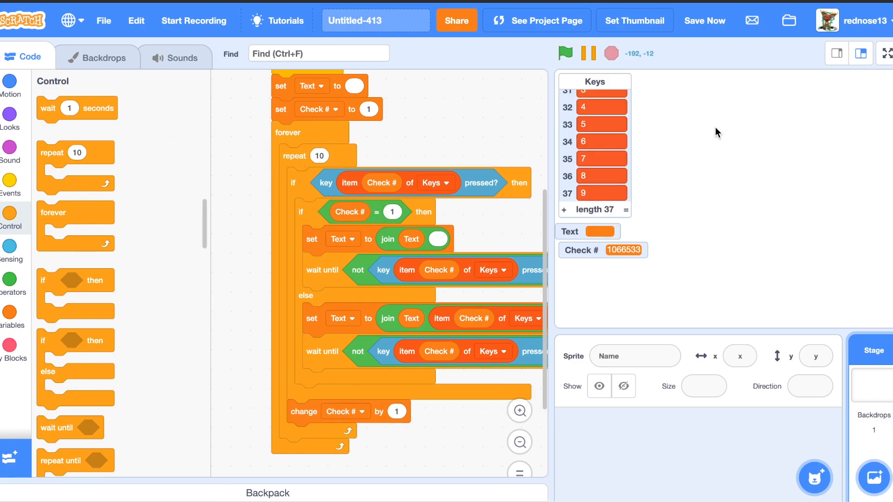
click(320, 157)
text(36)
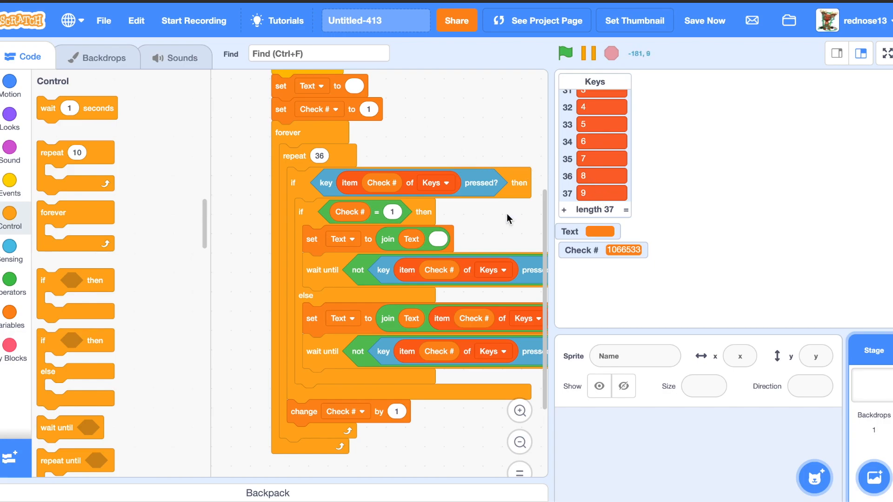
mouse_move(305, 129)
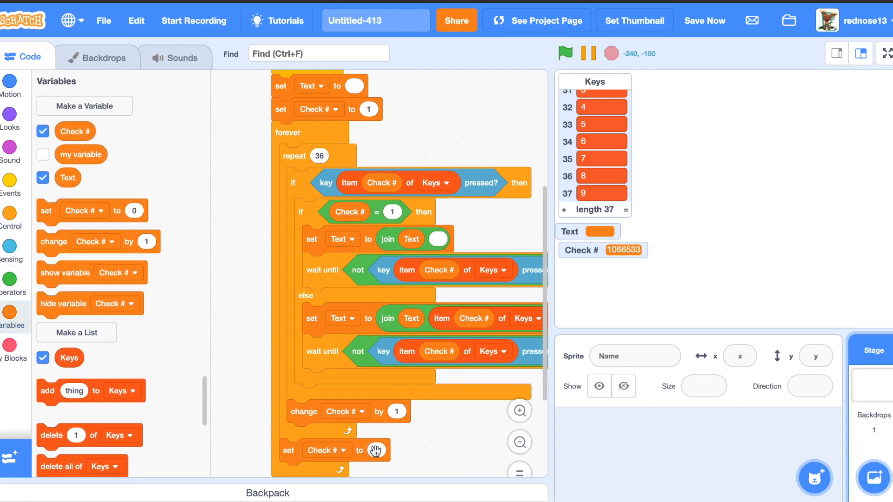
- Set Check # to 1 after the repeat 36 loop and run the project
text(1)
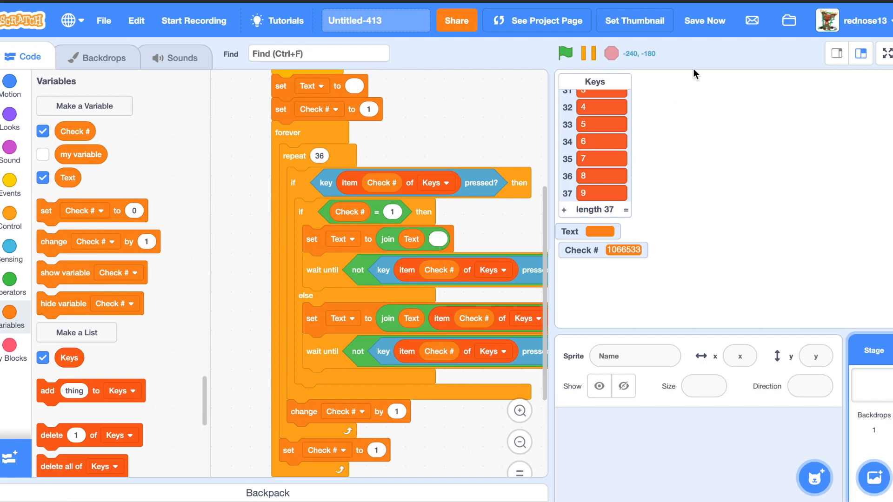
click(565, 52)
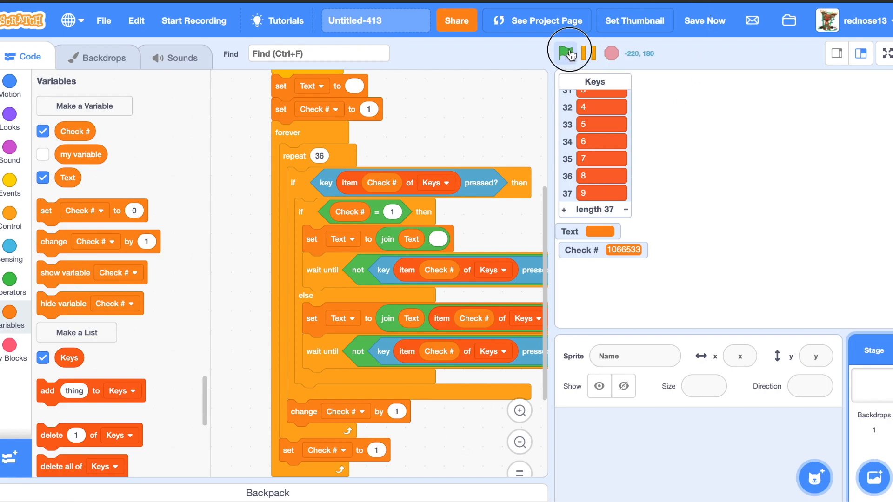
click(566, 52)
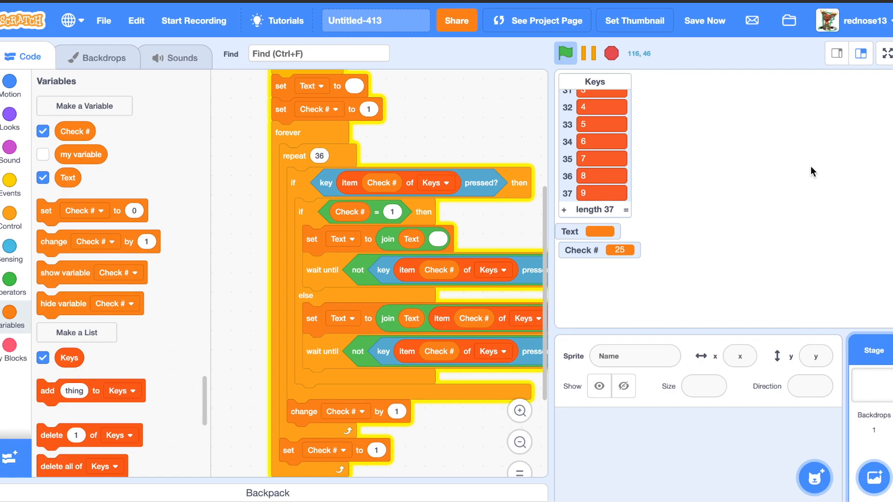